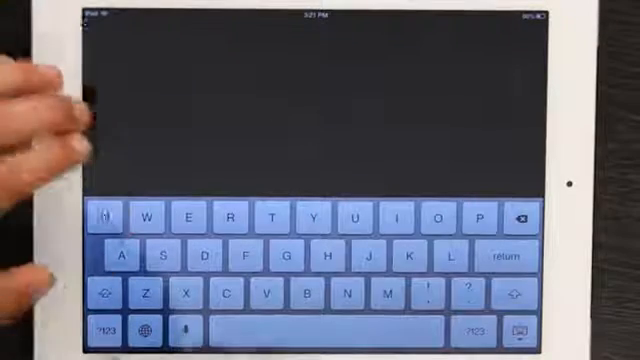
Switch the iPad on-screen keyboard to its numbers and symbols layout with the .?123 key.
click(110, 331)
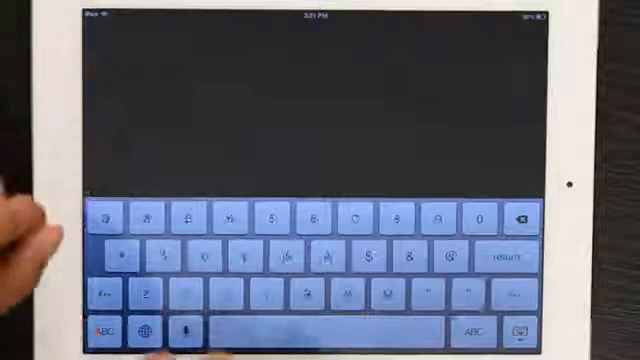